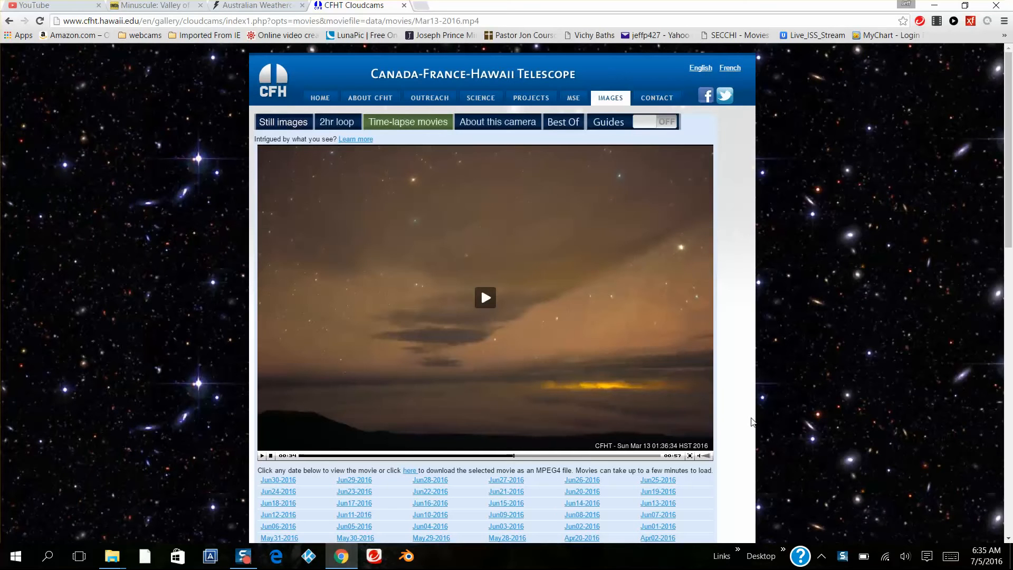
mouse_move(755, 404)
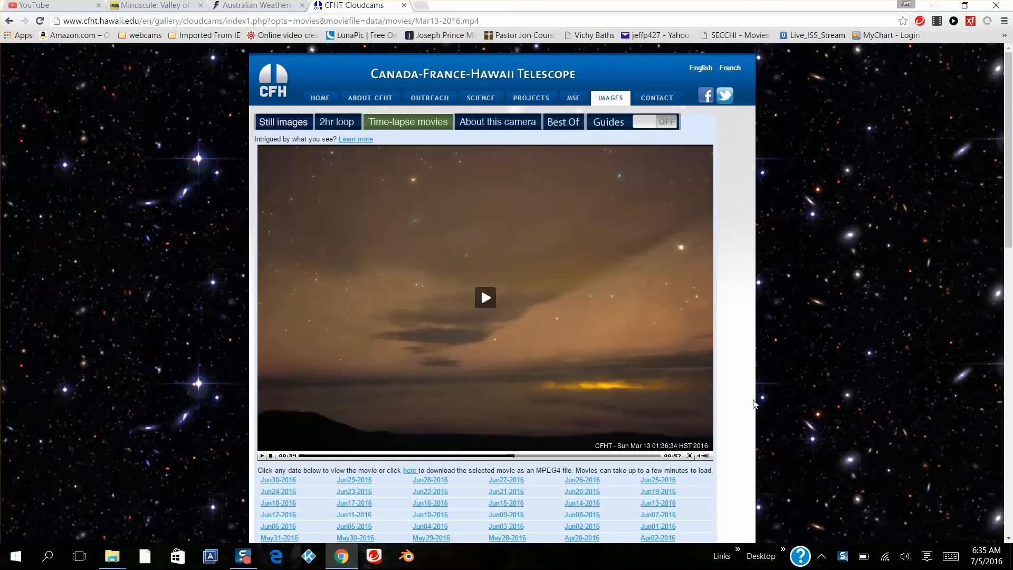
mouse_move(599, 308)
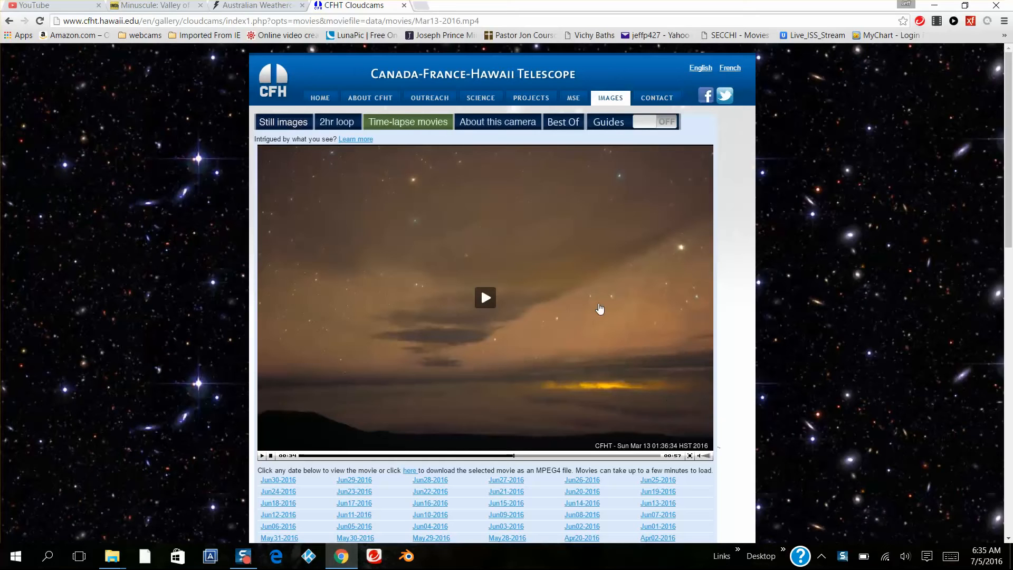
mouse_move(614, 312)
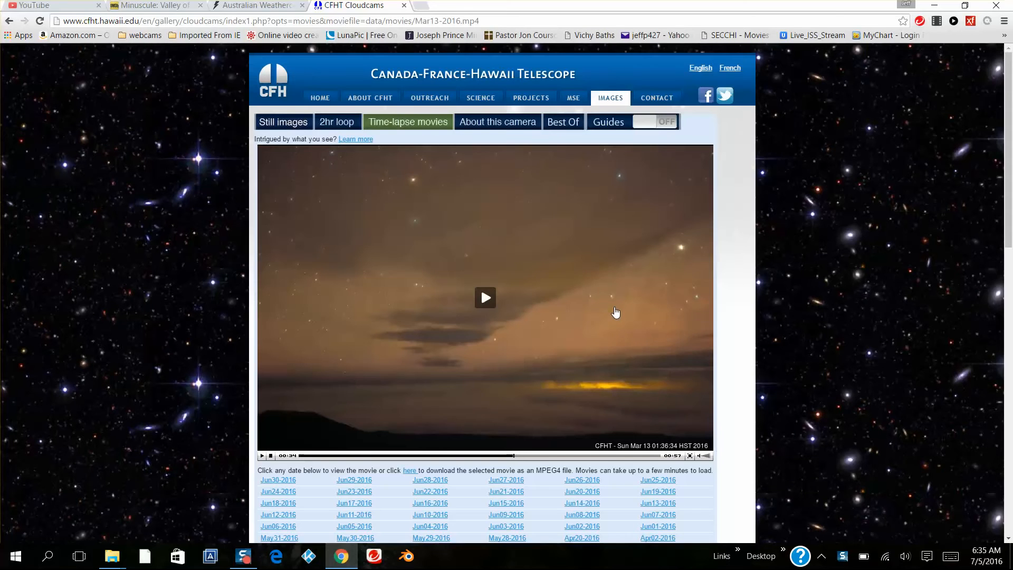
Step: Rewind the Mar13-2016 time-lapse from about 01:36 to 20:51 on March 12
scroll("down", 3)
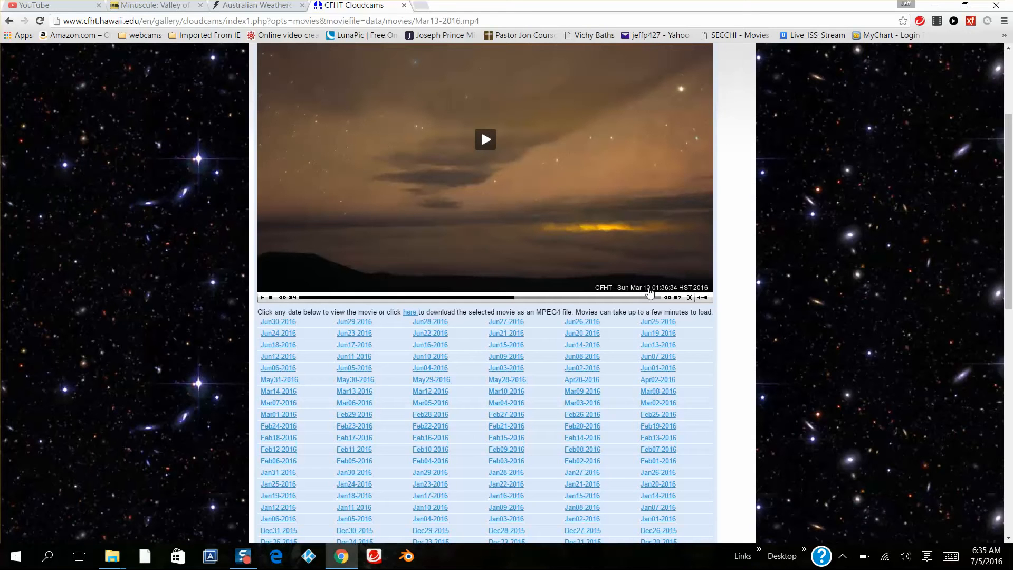
mouse_move(641, 293)
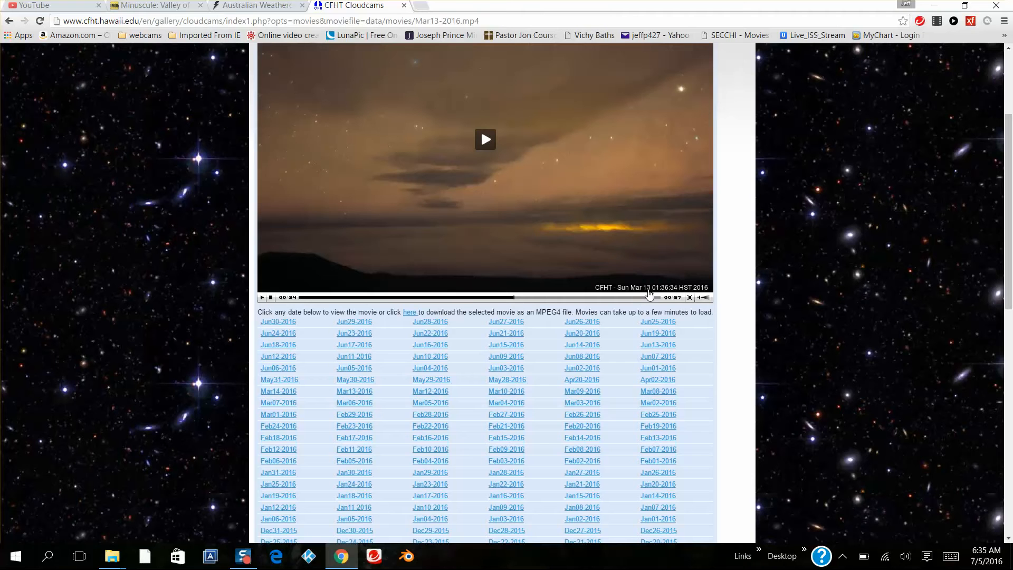
mouse_move(543, 265)
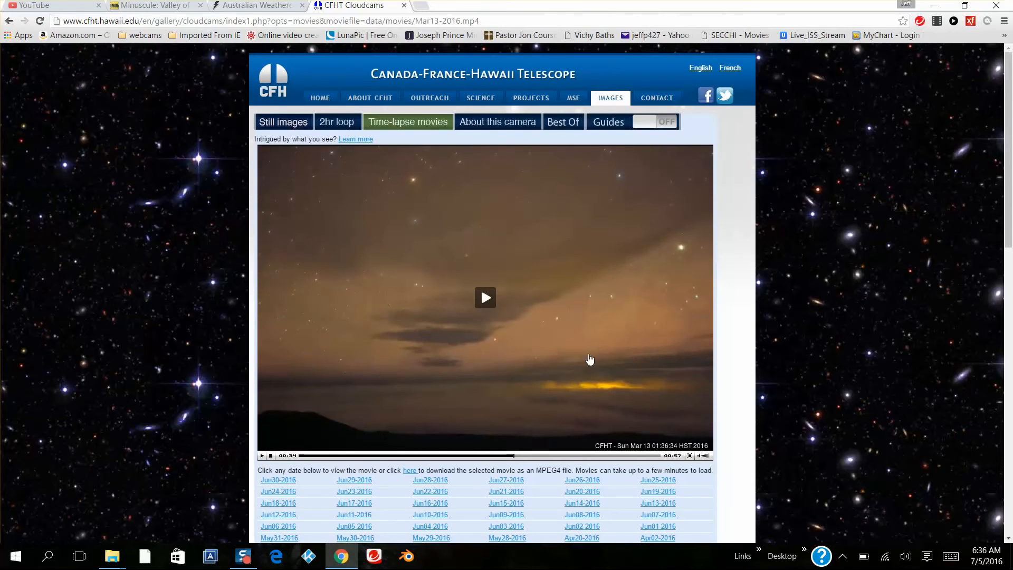
mouse_move(539, 419)
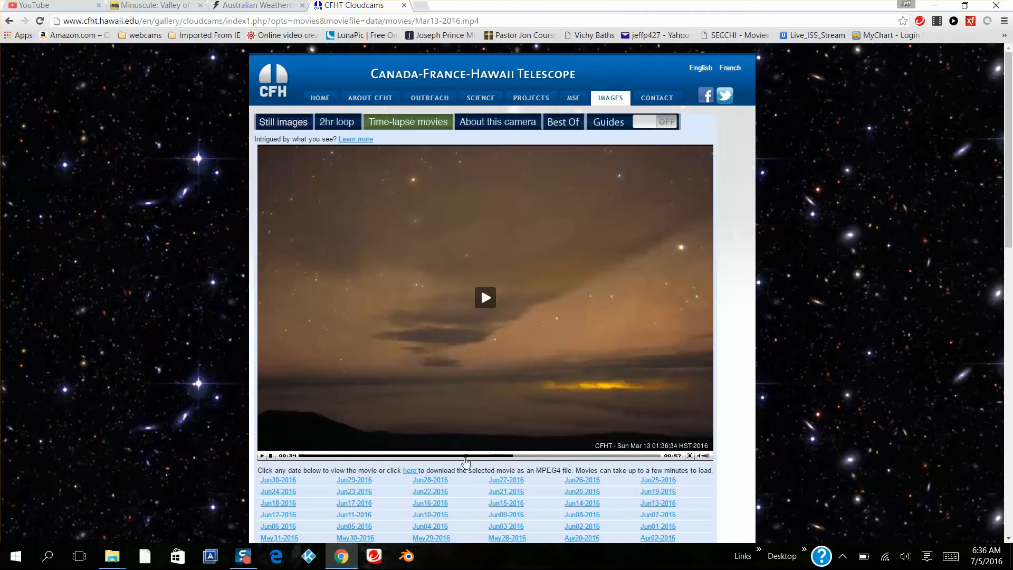
left_click(484, 297)
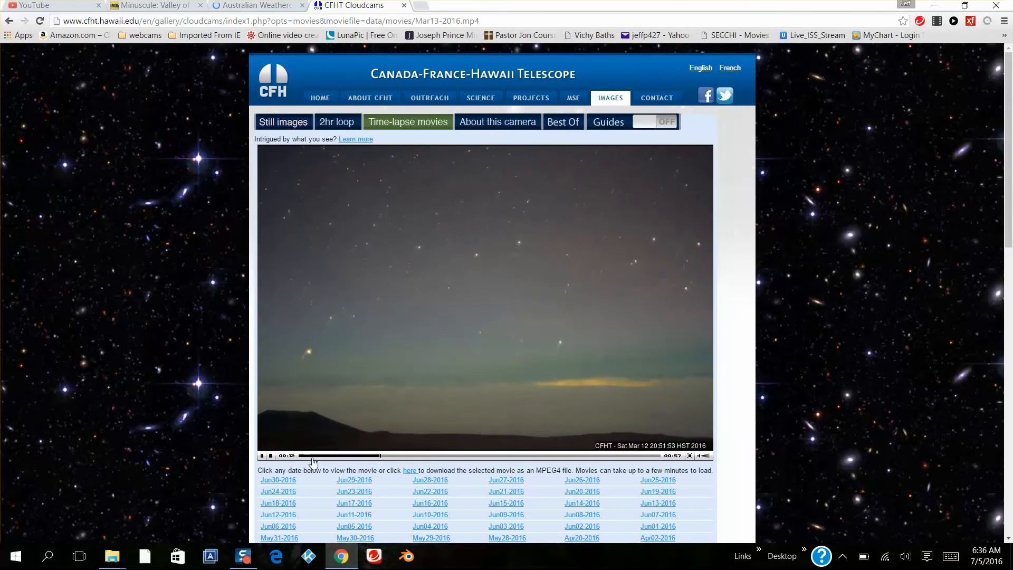
Step: Scrub the Mar13-2016 movie back to dusk at 18:44 and play it forward
left_click(303, 455)
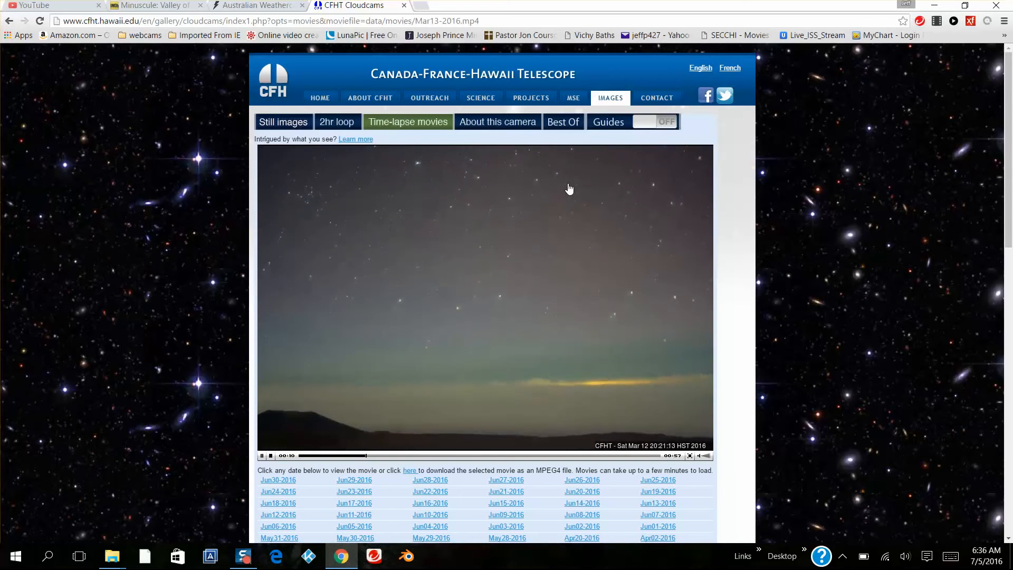
scroll("down", 3)
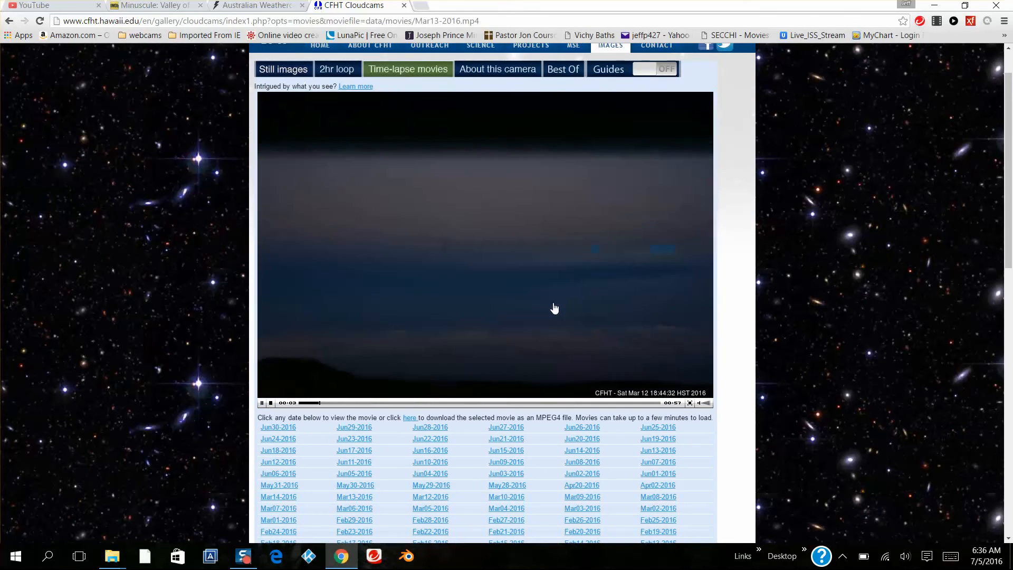
left_click(689, 402)
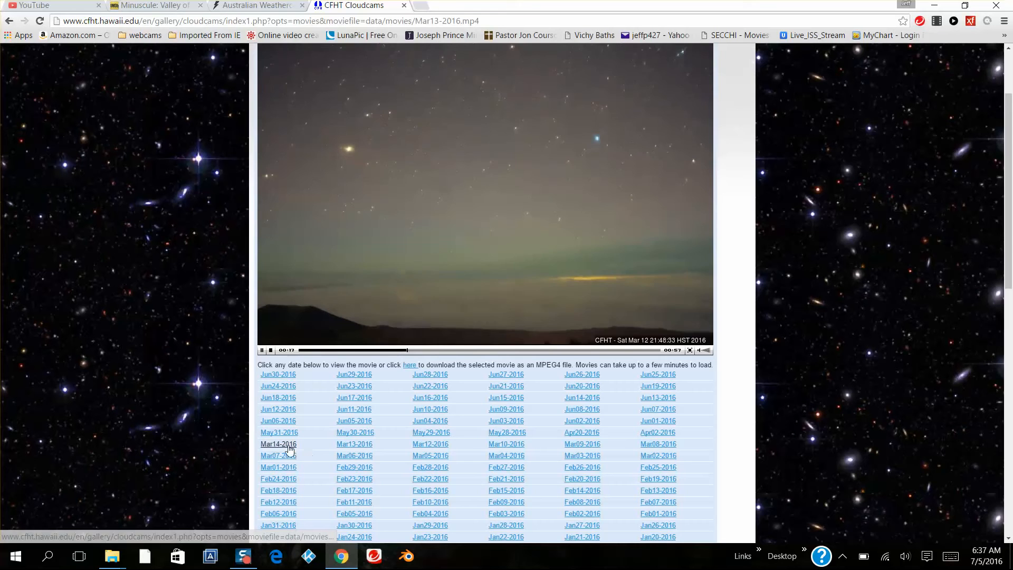
Step: Load the Mar14-2016 time-lapse and play it to about 01:53 on March 14
left_click(278, 443)
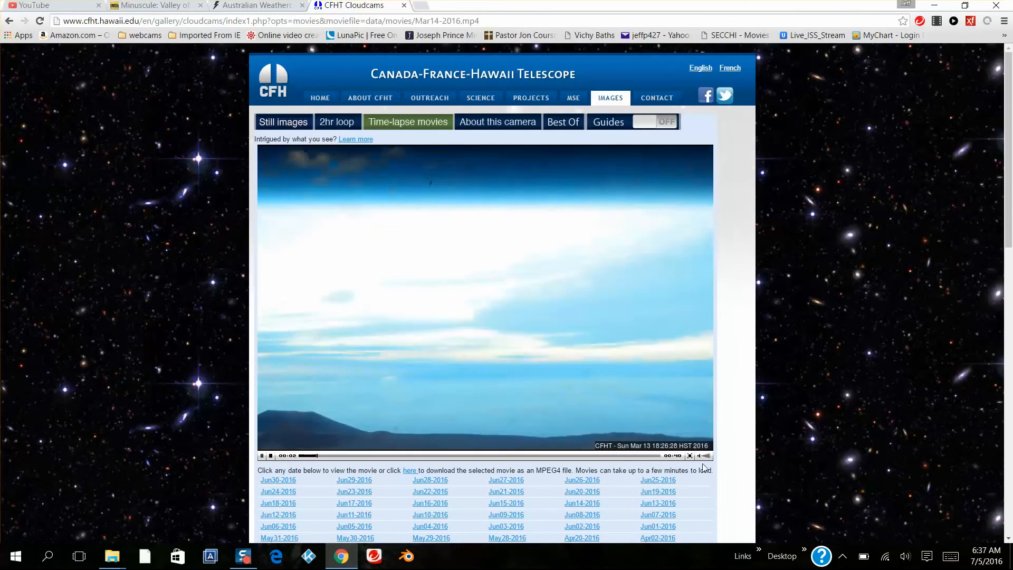
left_click(689, 456)
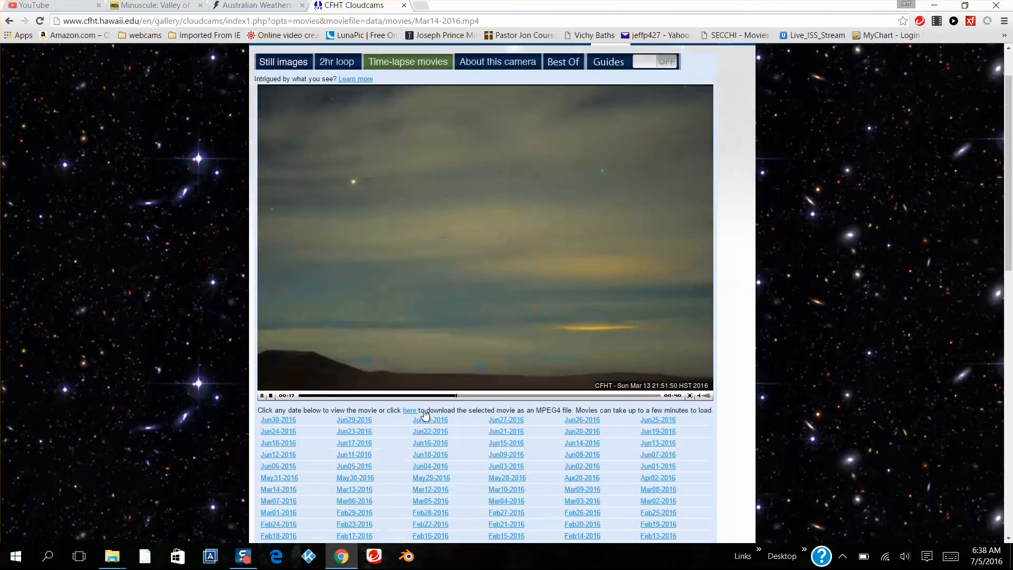
scroll("down", 3)
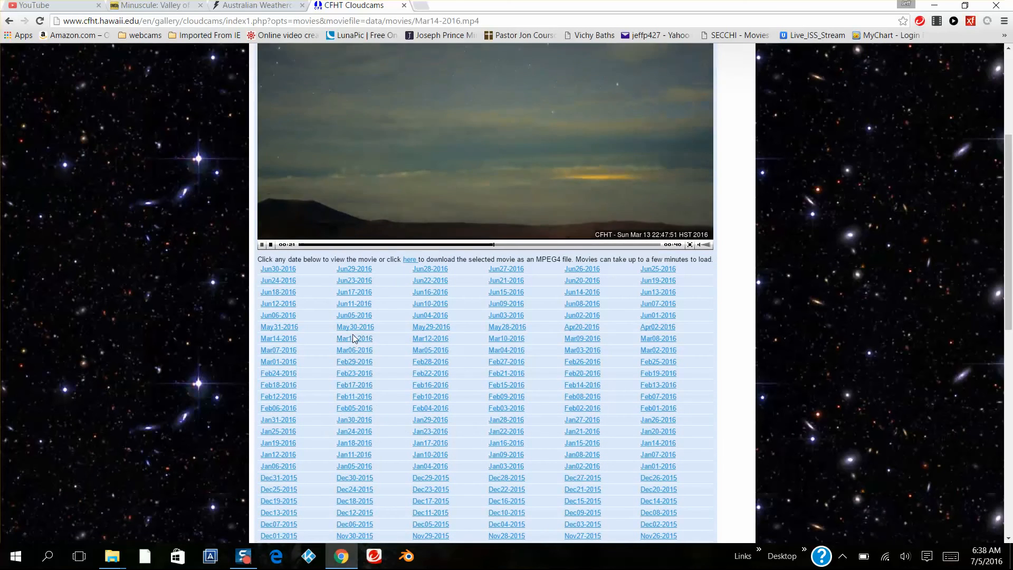
scroll("down", 3)
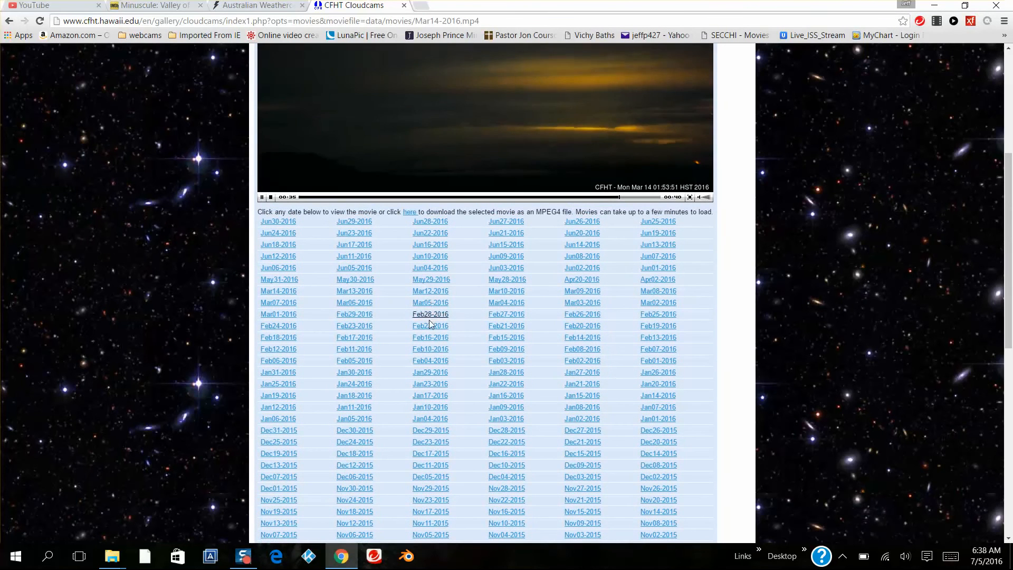
mouse_move(354, 291)
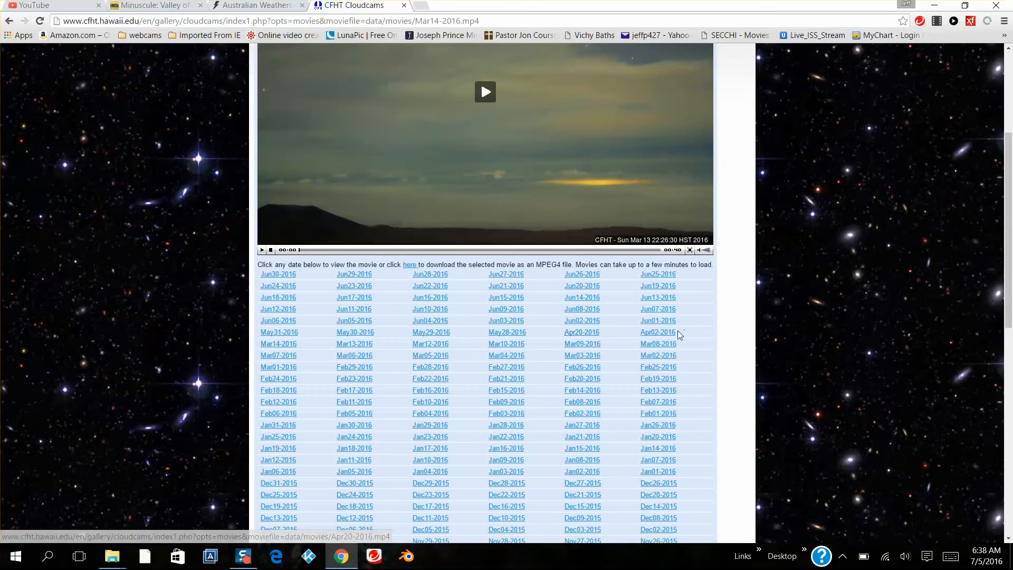
mouse_move(636, 336)
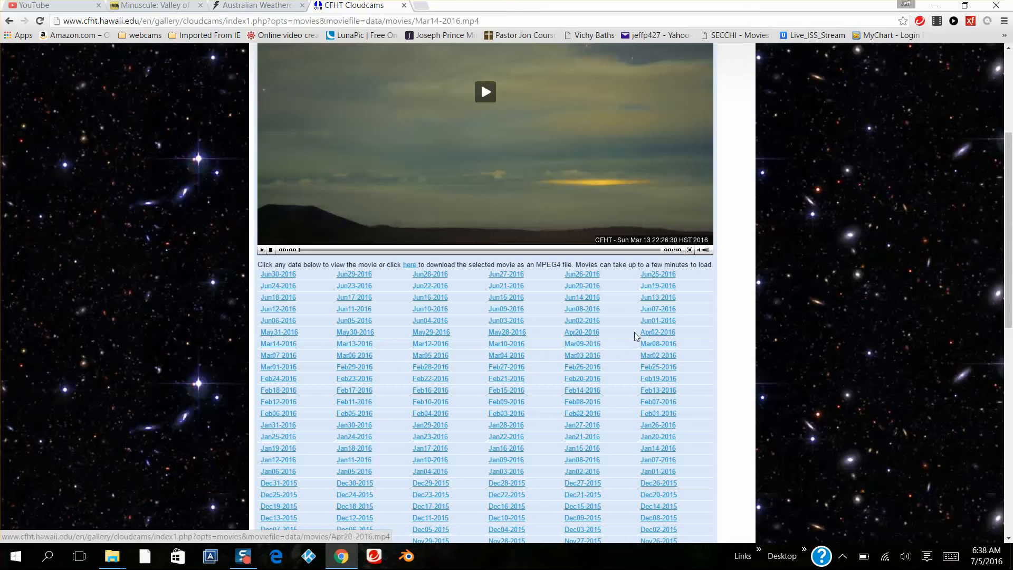
mouse_move(657, 332)
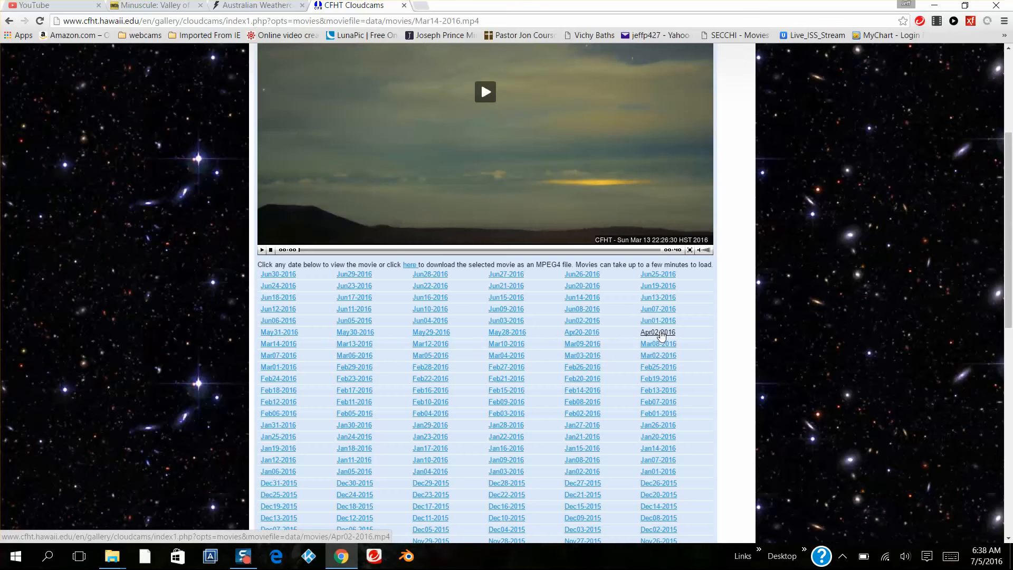
left_click(657, 331)
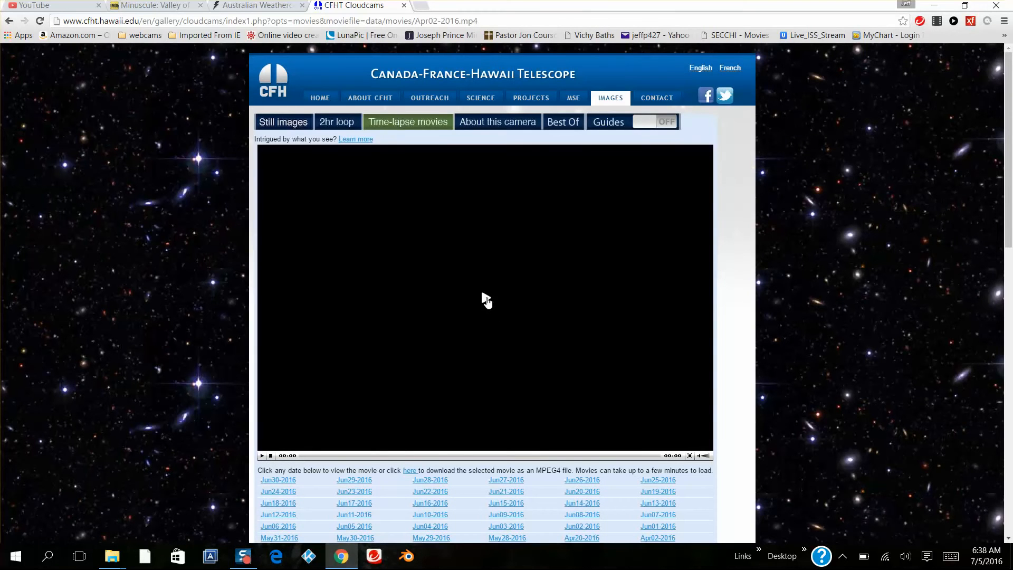
left_click(262, 455)
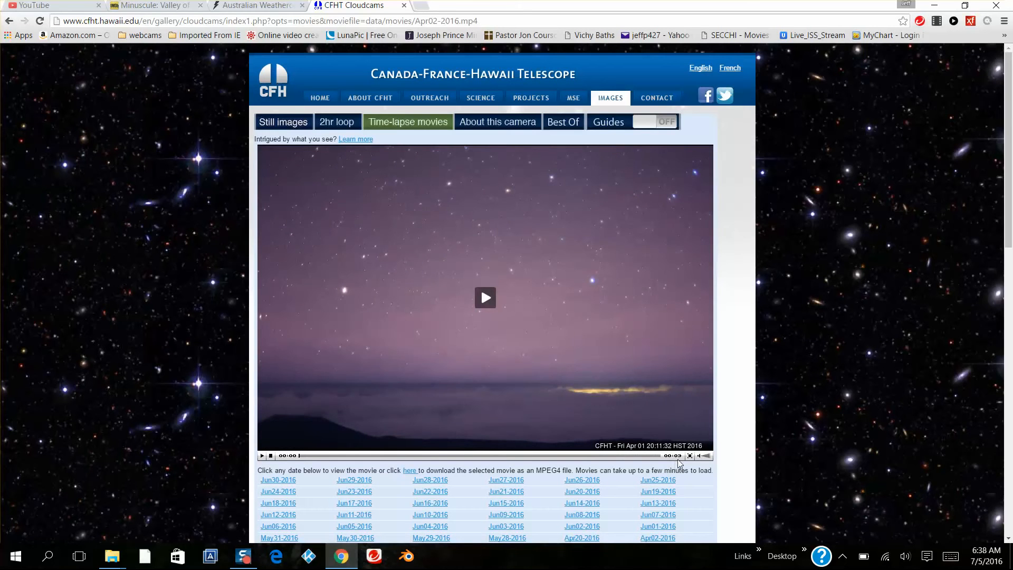
mouse_move(560, 420)
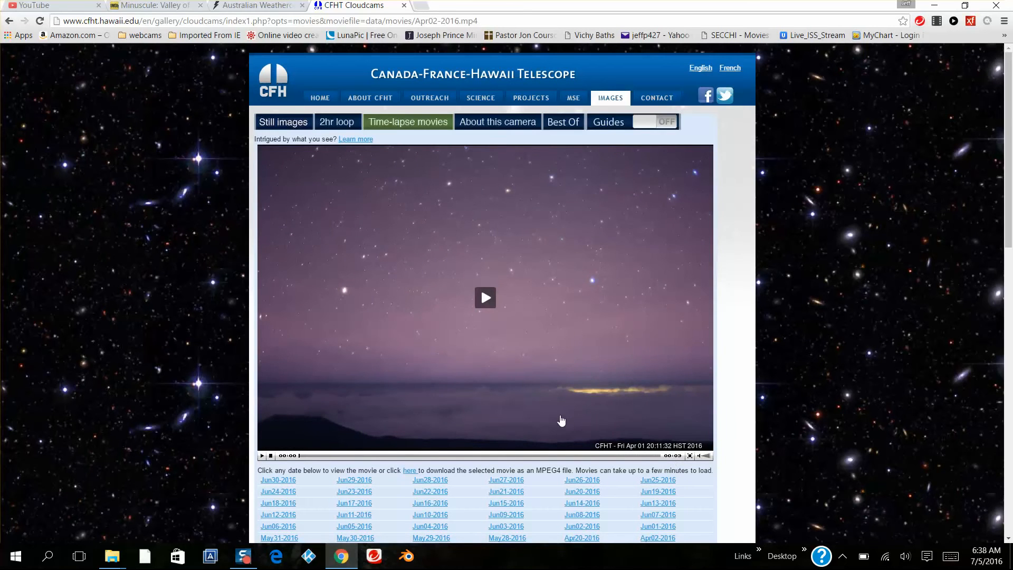
mouse_move(722, 465)
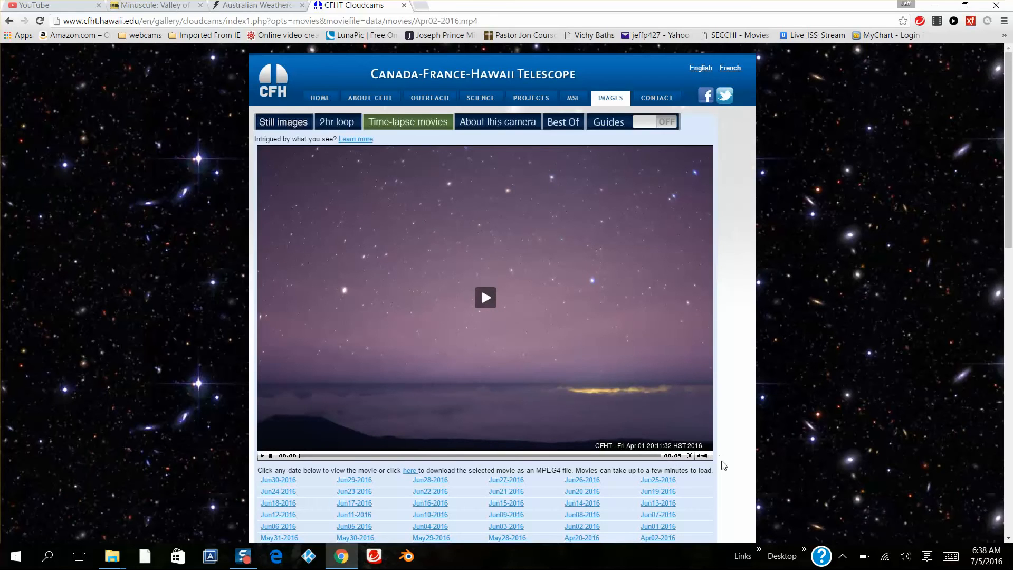
mouse_move(537, 450)
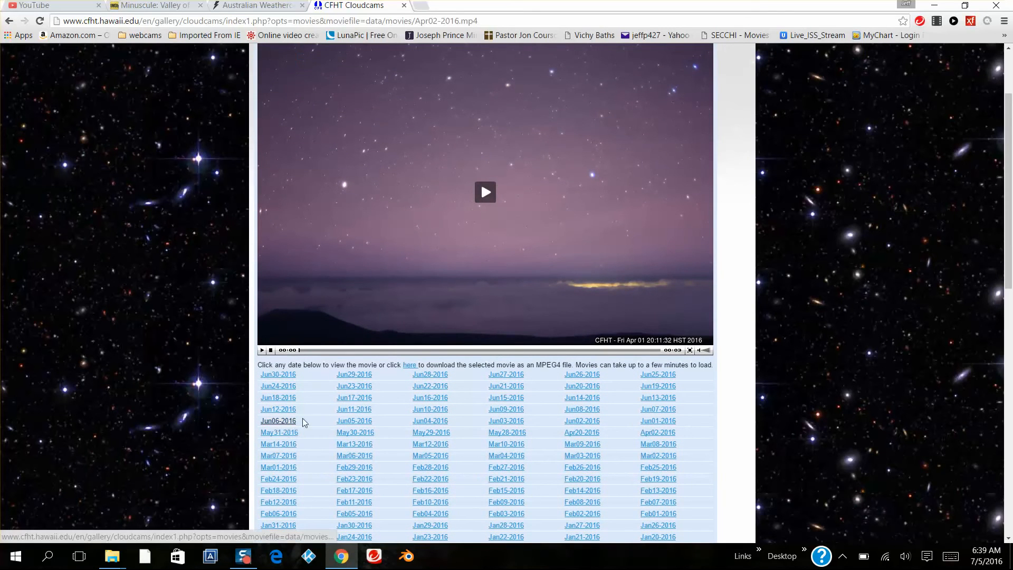
scroll("down", 3)
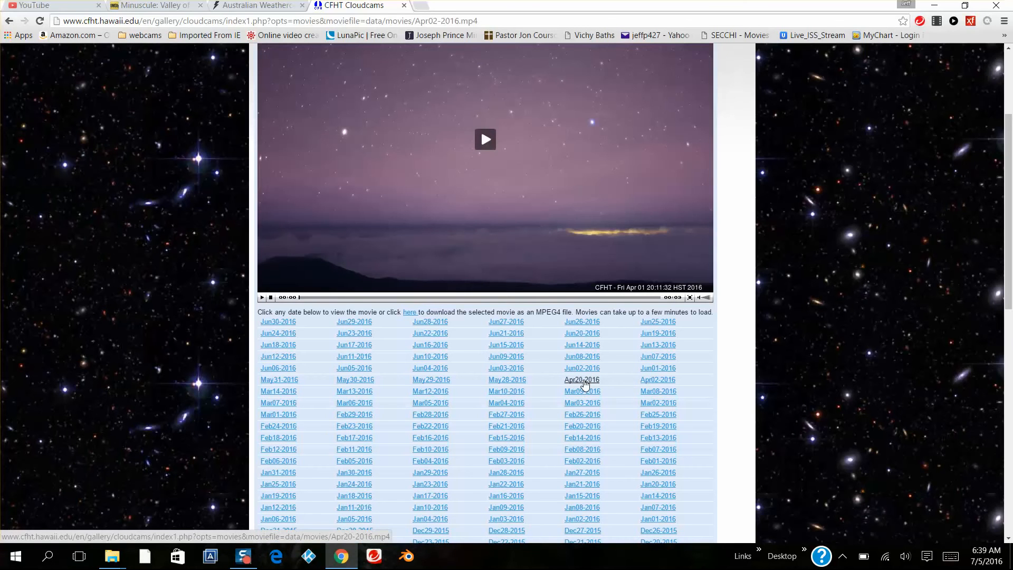
left_click(581, 380)
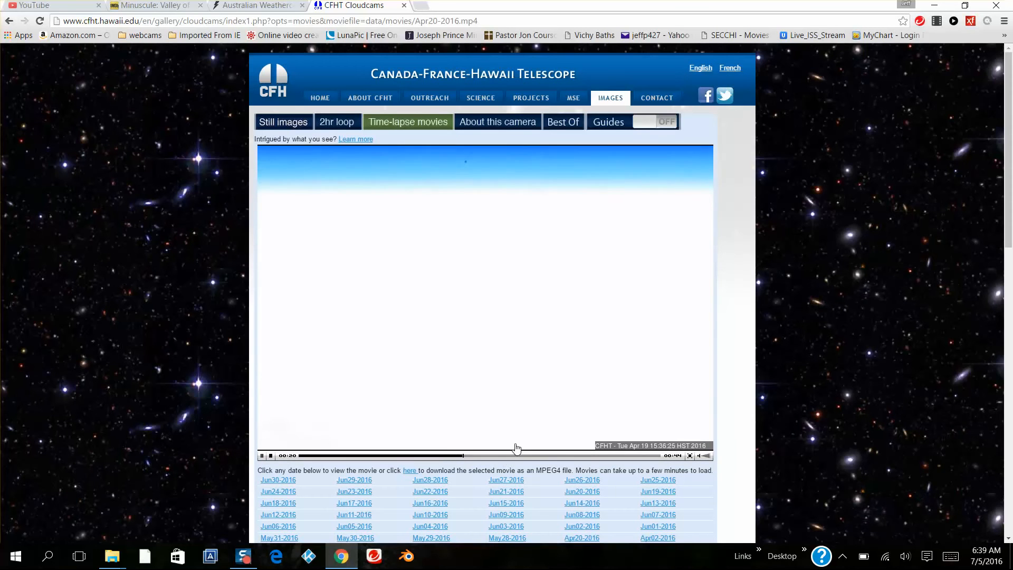
Step: Scroll to the date list and load the May28-2016 time-lapse movie
scroll("down", 3)
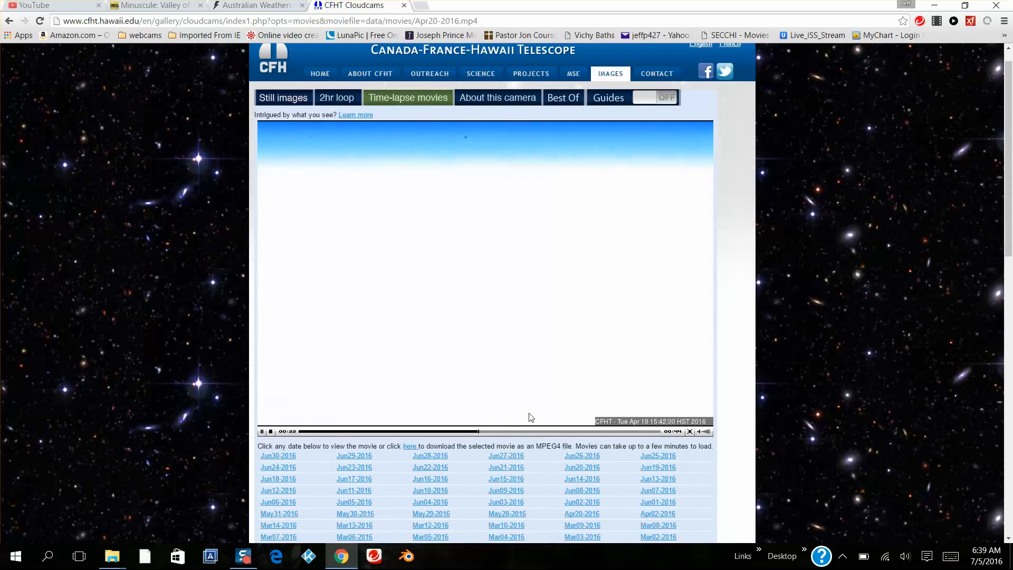
scroll("down", 3)
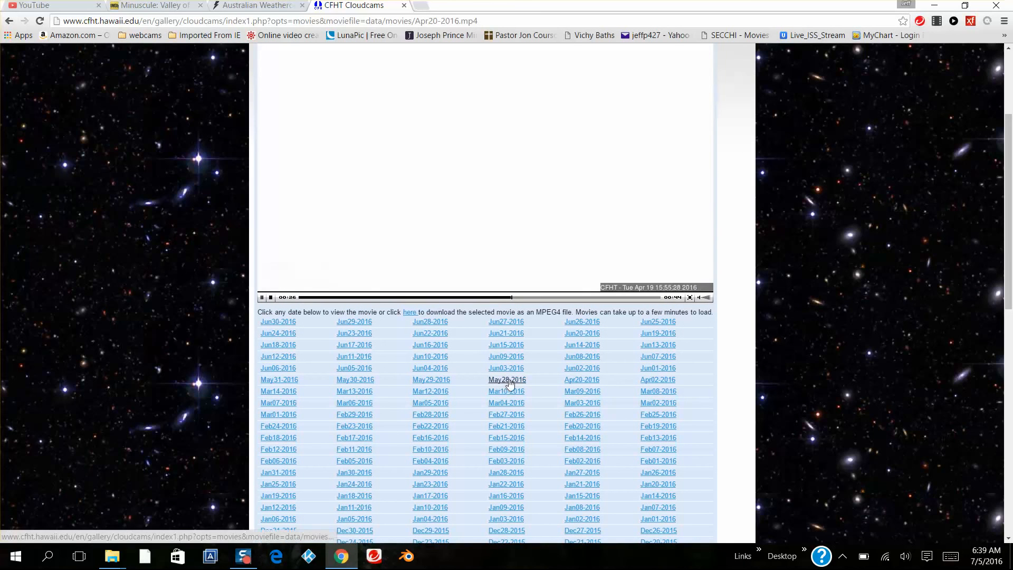
left_click(507, 380)
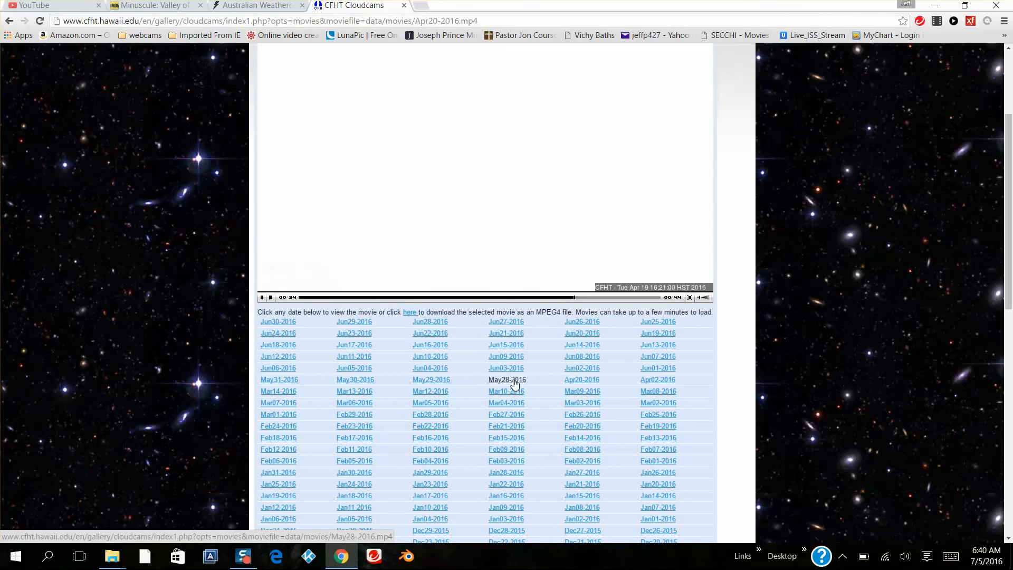
left_click(507, 379)
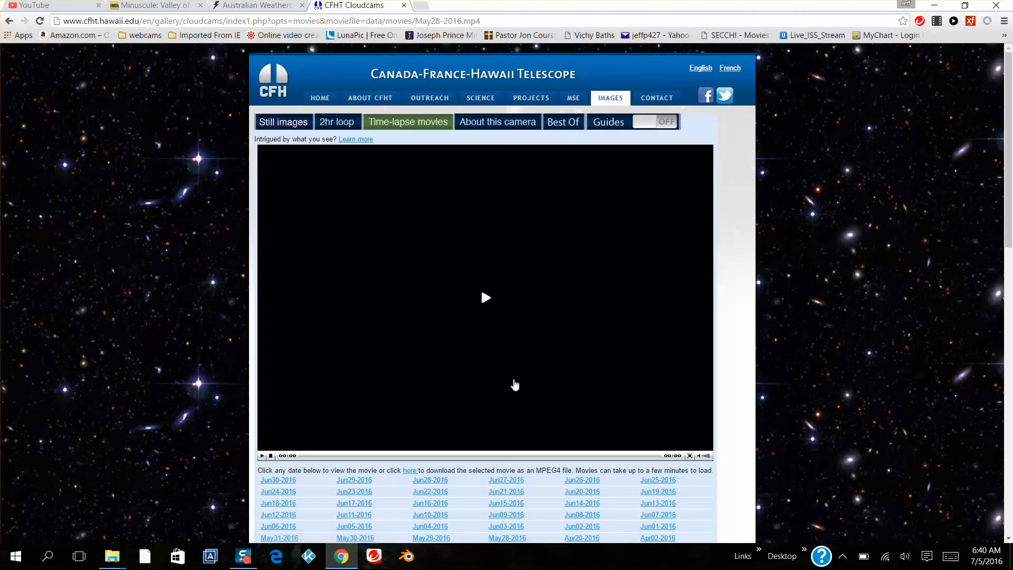
Step: Load the May29-2016 time-lapse, showing a starry sky around 23:25 on May 28
left_click(485, 298)
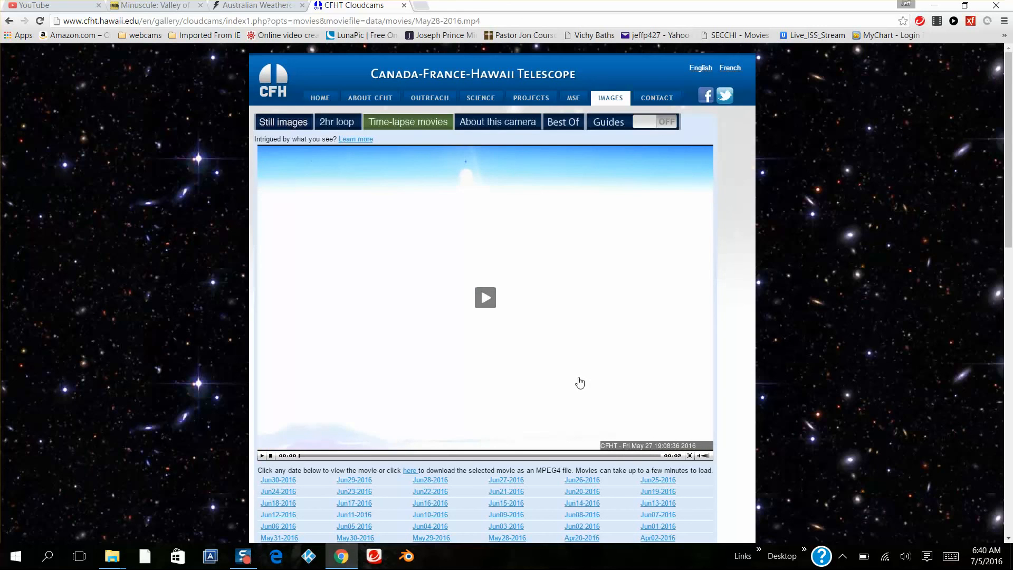
scroll("down", 3)
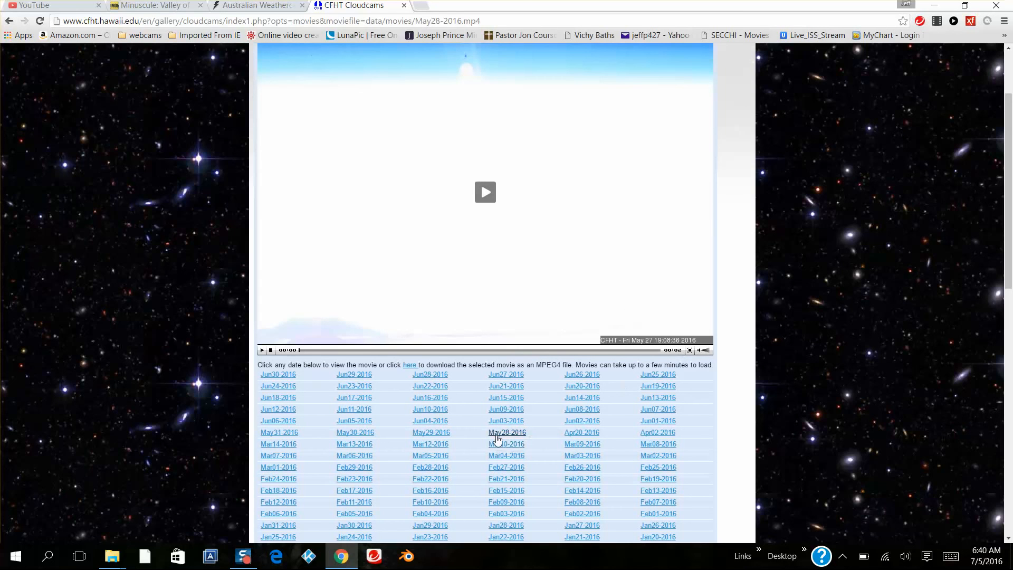
mouse_move(429, 432)
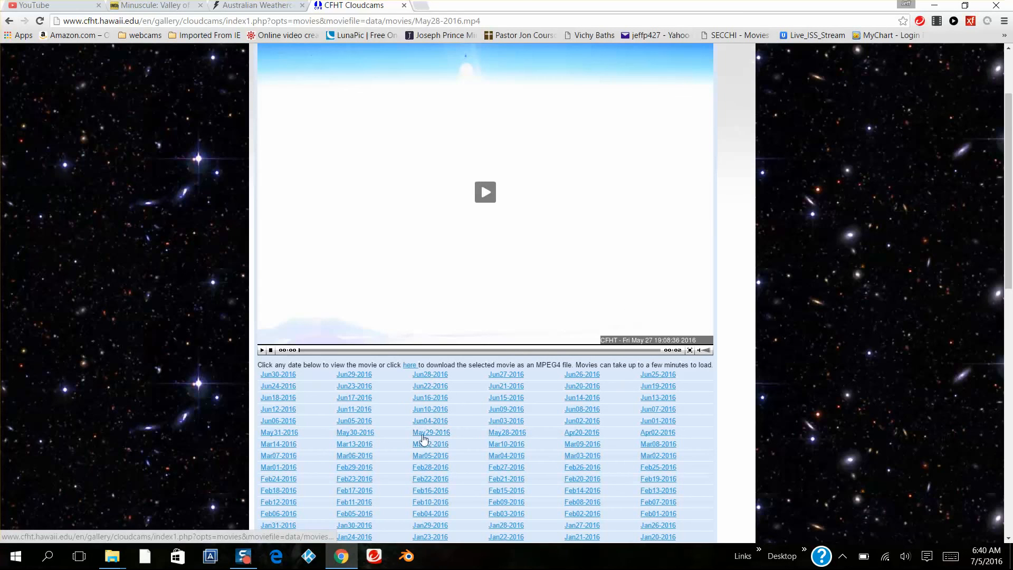
mouse_move(399, 465)
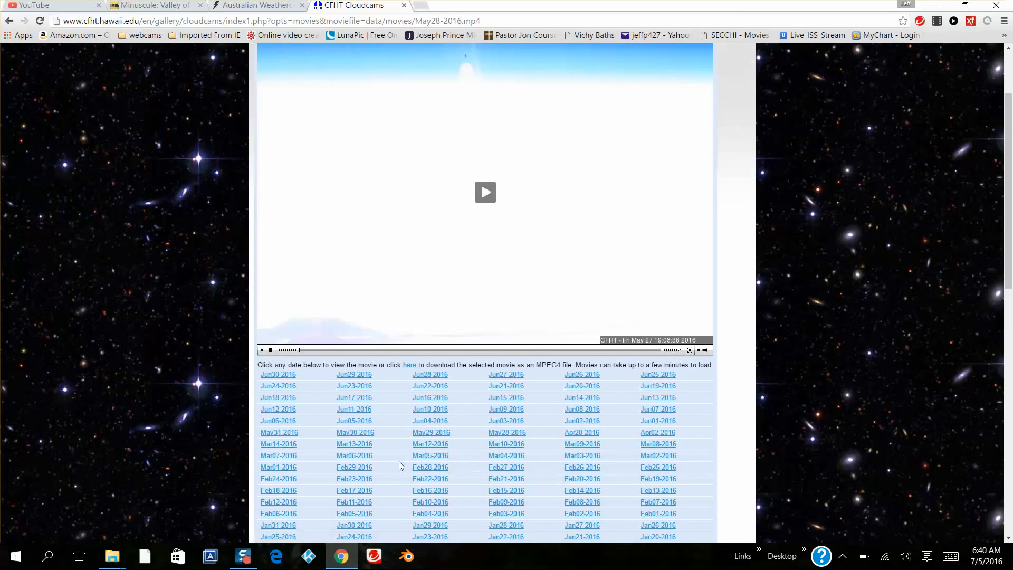
mouse_move(531, 408)
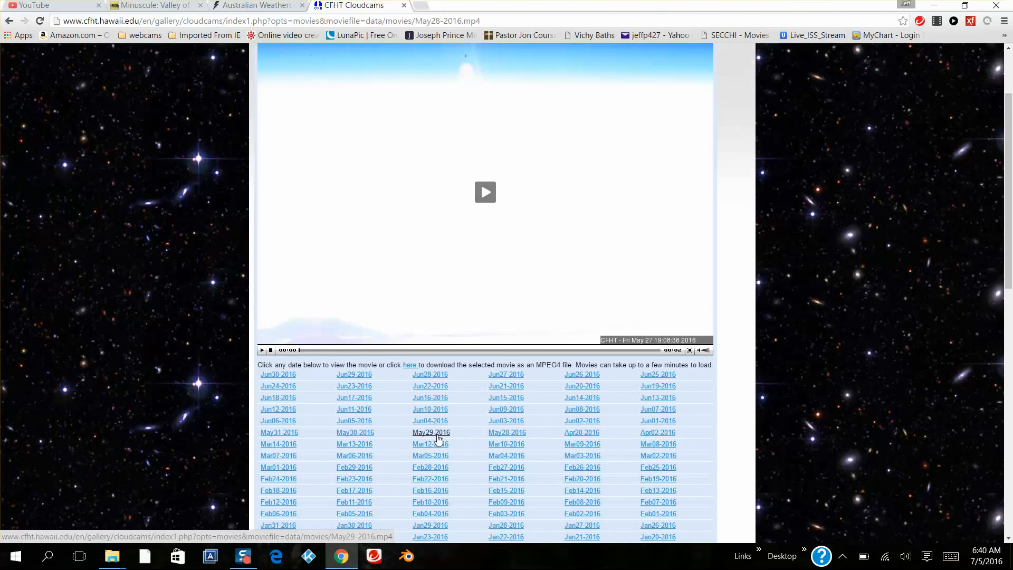
left_click(431, 432)
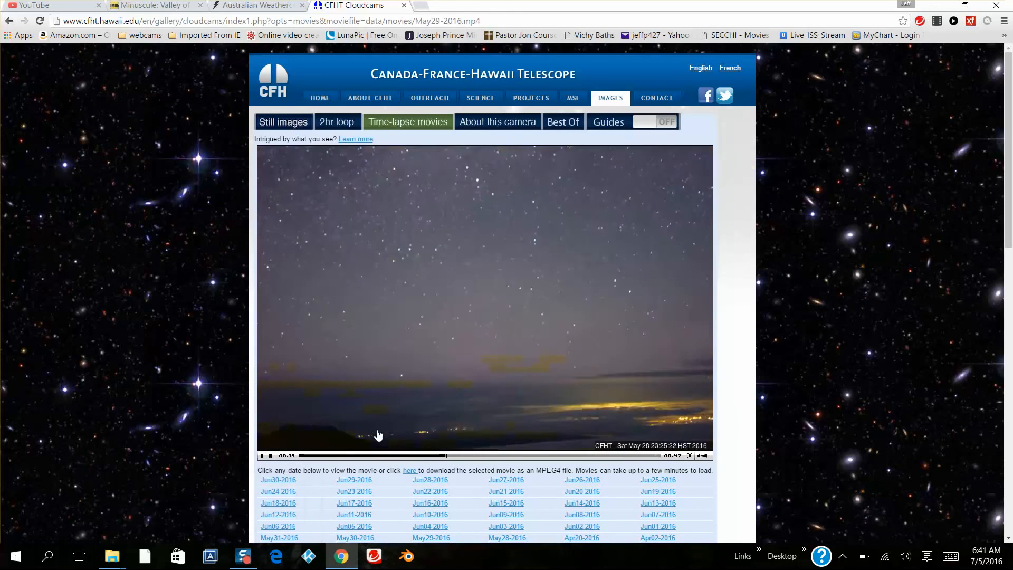
Step: Watch the May29-2016 movie play past midnight to about 00:52 with a rising light
scroll("down", 3)
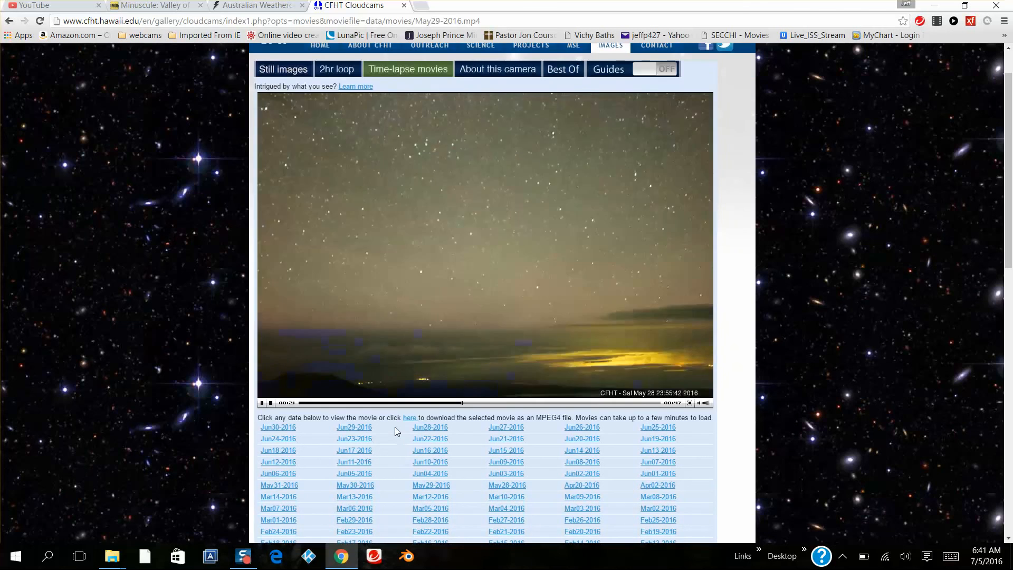
scroll("down", 3)
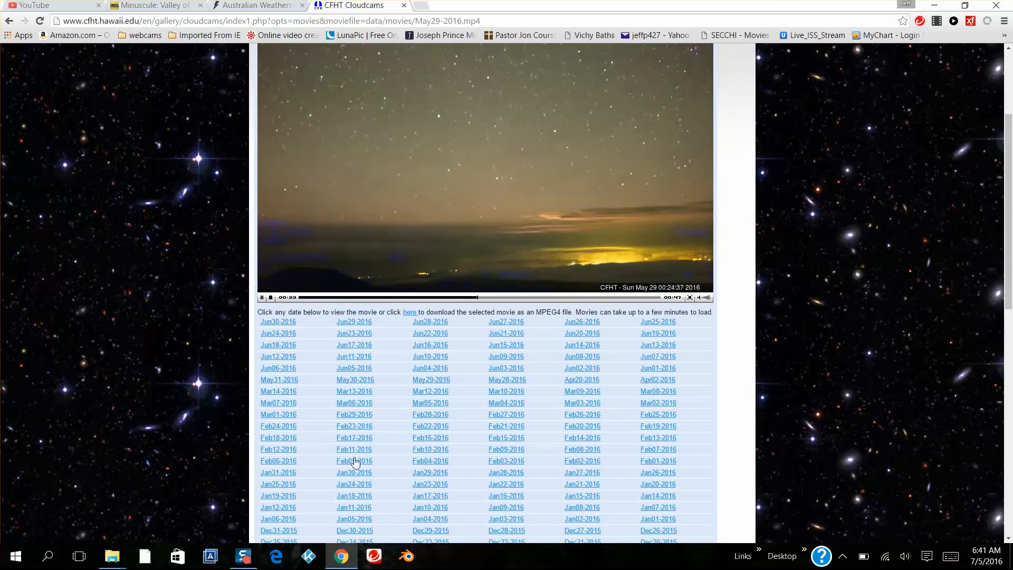
left_click(243, 555)
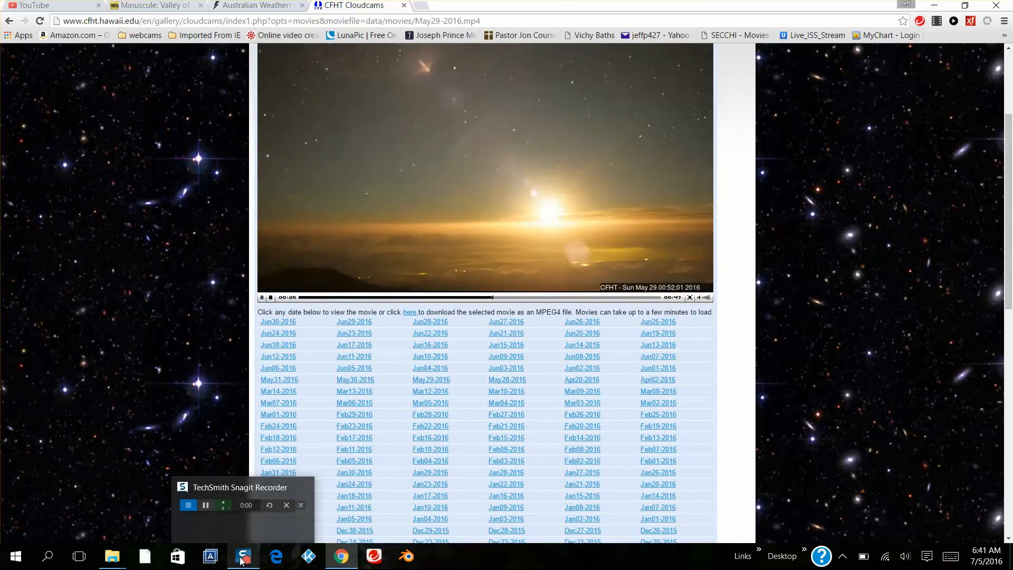